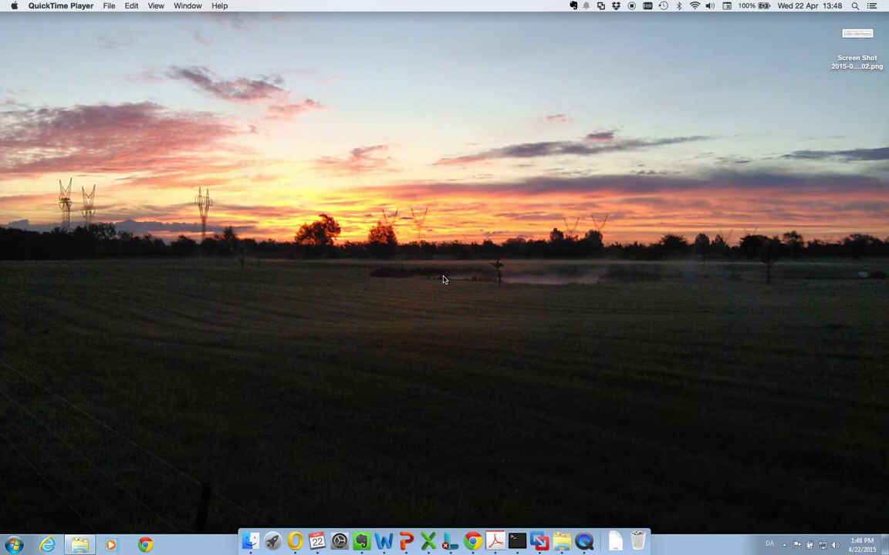
mouse_move(305, 272)
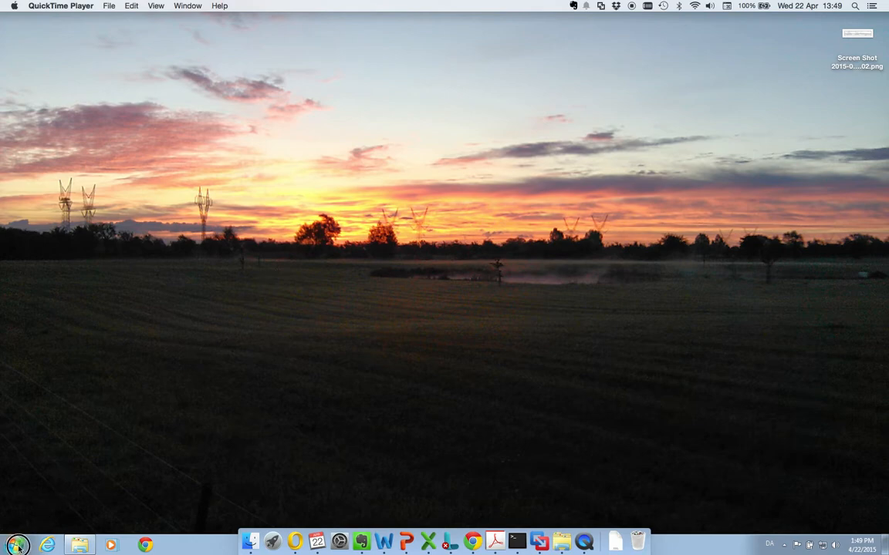
- Launch iMPACT from the Start menu, dismiss the new project prompt, and select Create PROM File
click(15, 545)
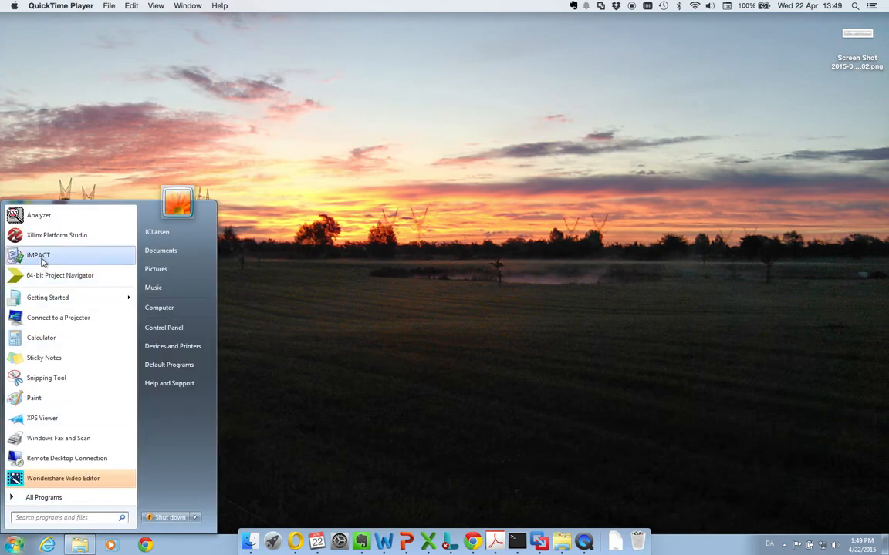
mouse_move(98, 260)
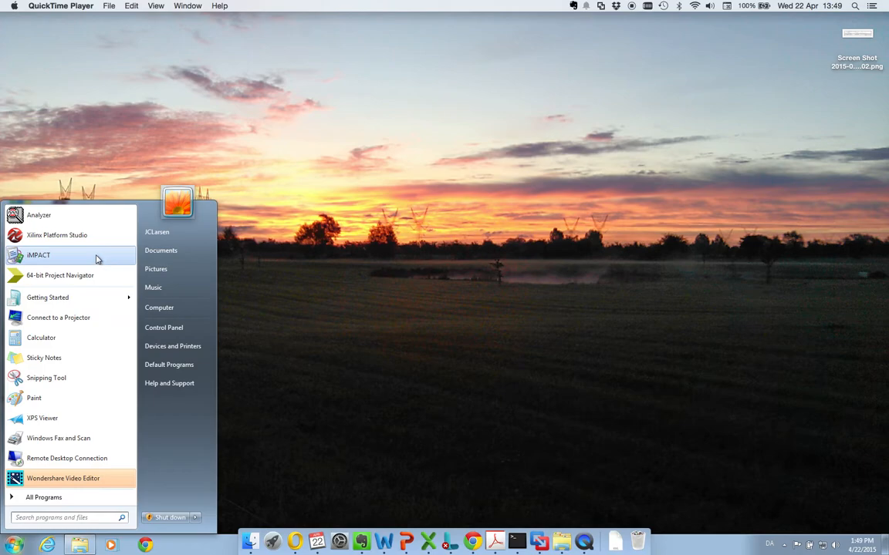
click(38, 255)
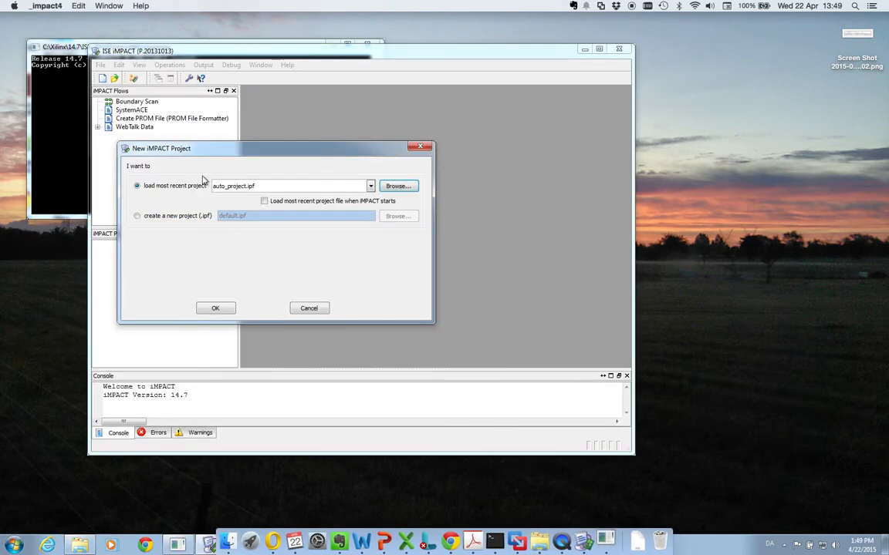
click(308, 308)
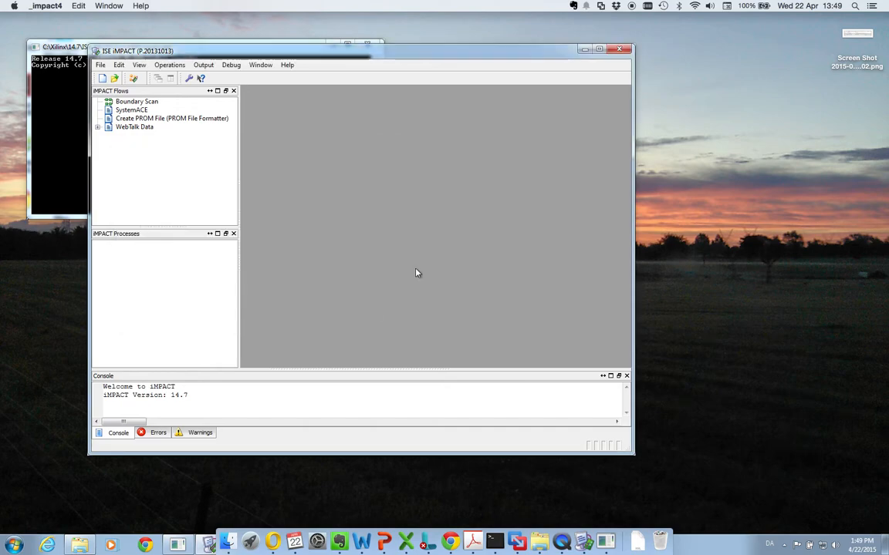
click(171, 118)
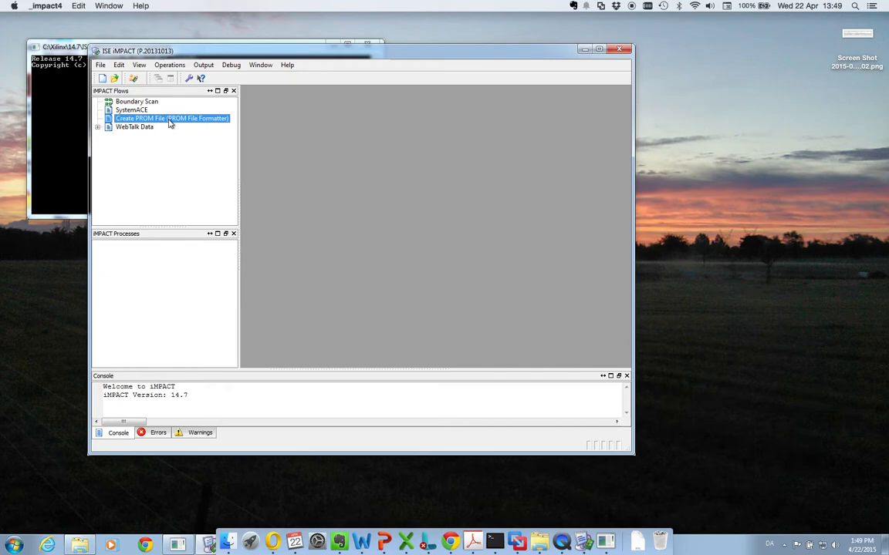
- Set up a 64M SPI flash PROM for a single FPGA with output name XPS-Demo
double_click(172, 118)
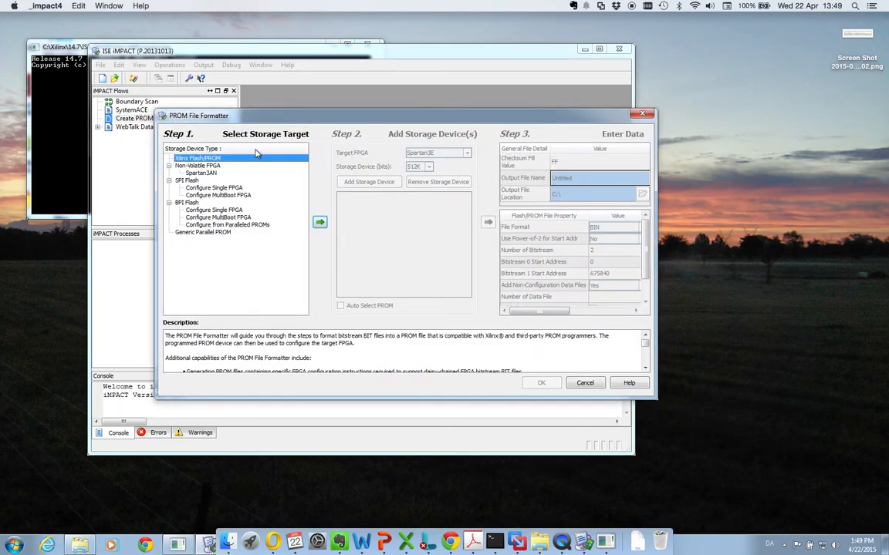
mouse_move(256, 168)
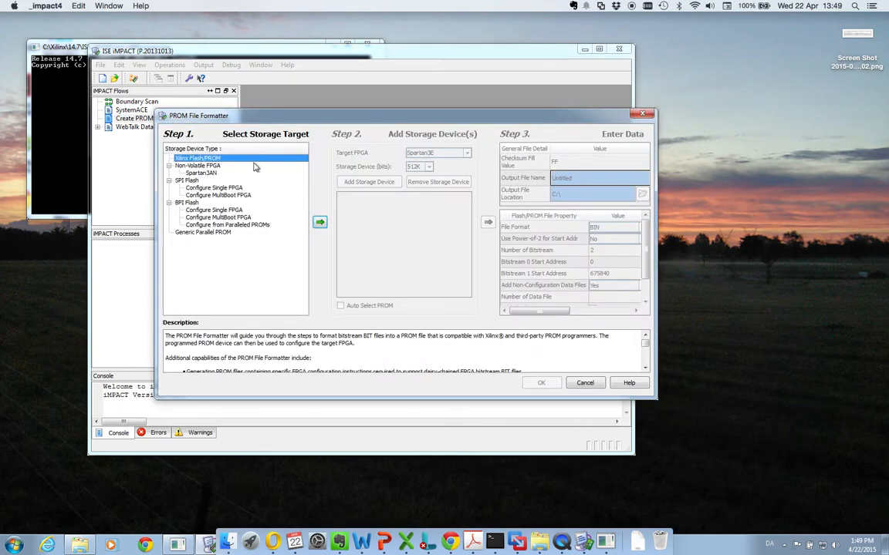
mouse_move(499, 283)
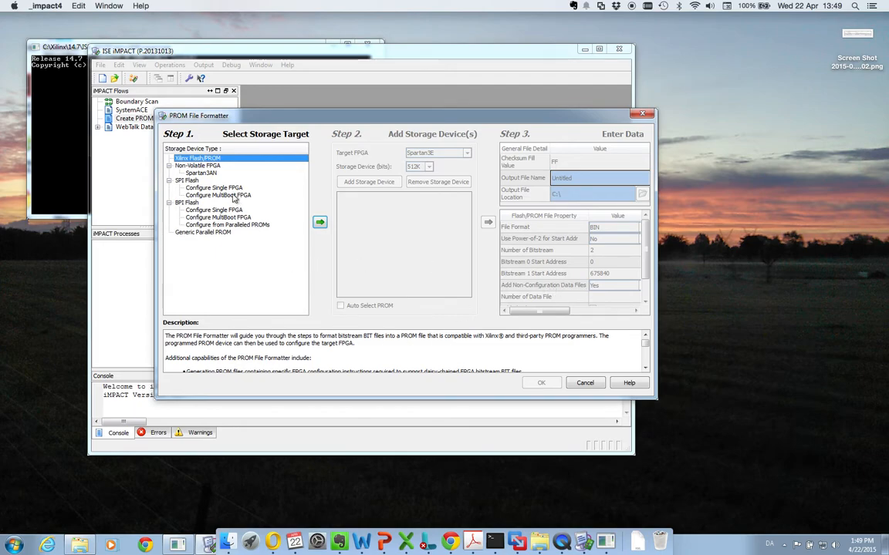
click(213, 188)
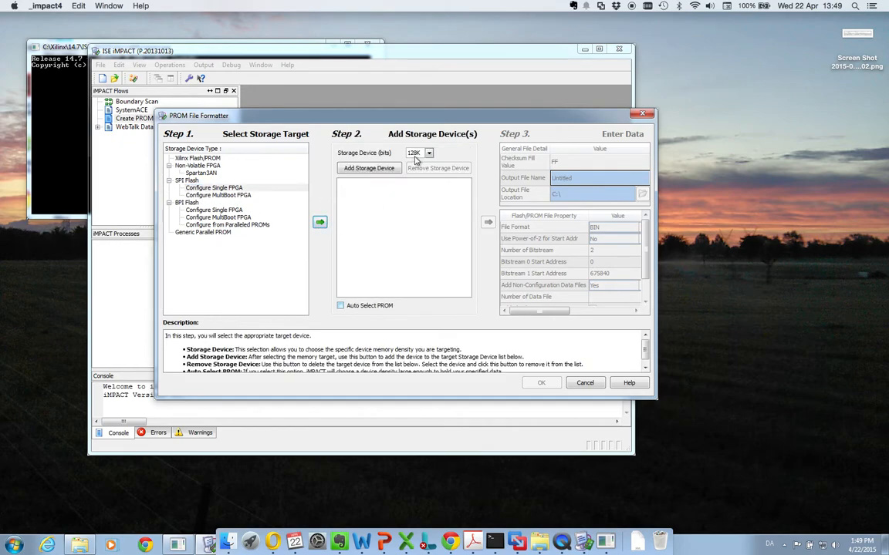
click(419, 152)
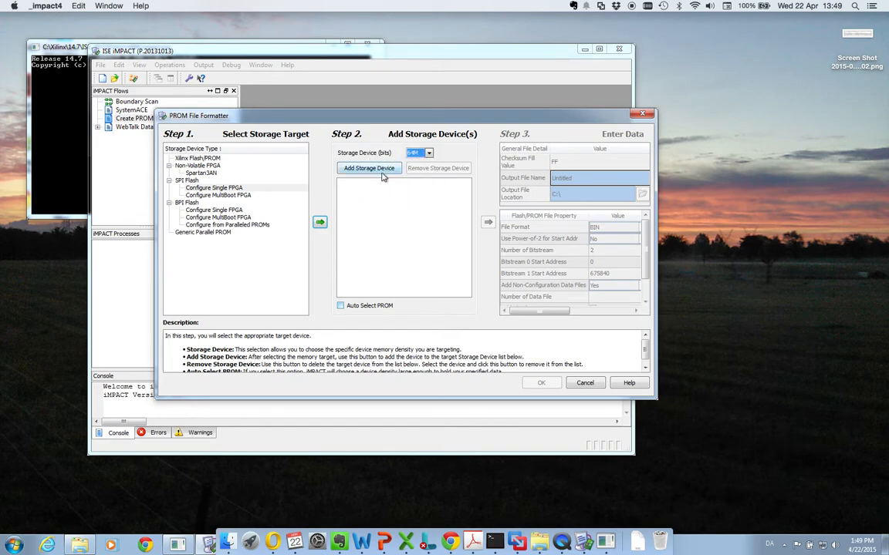
click(369, 168)
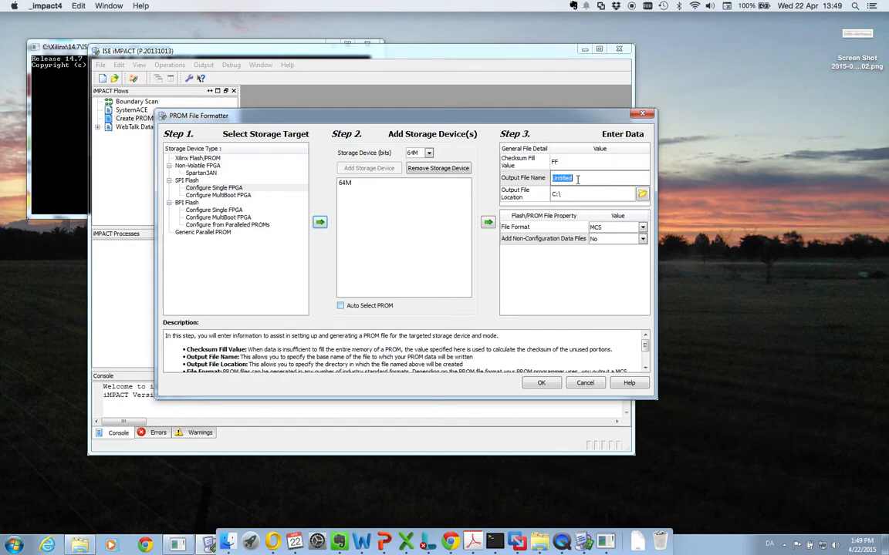
text(XPS-Demo)
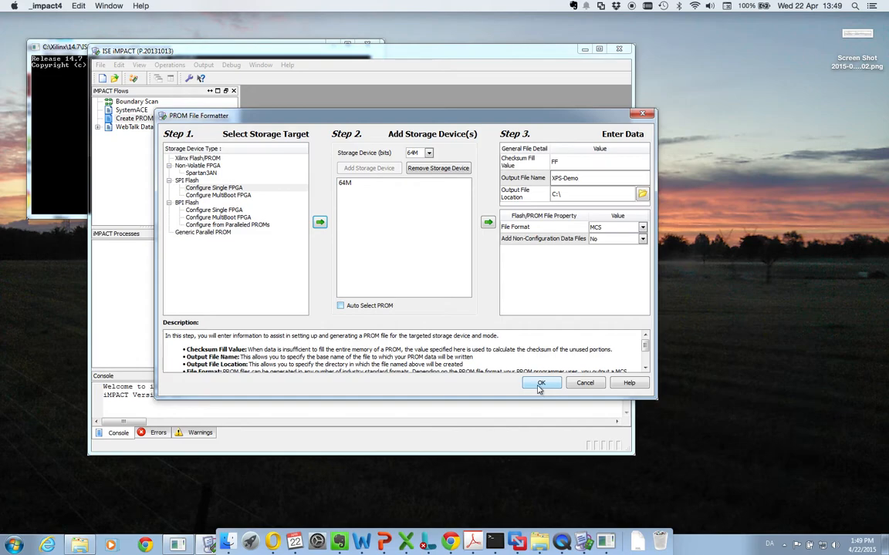
click(541, 384)
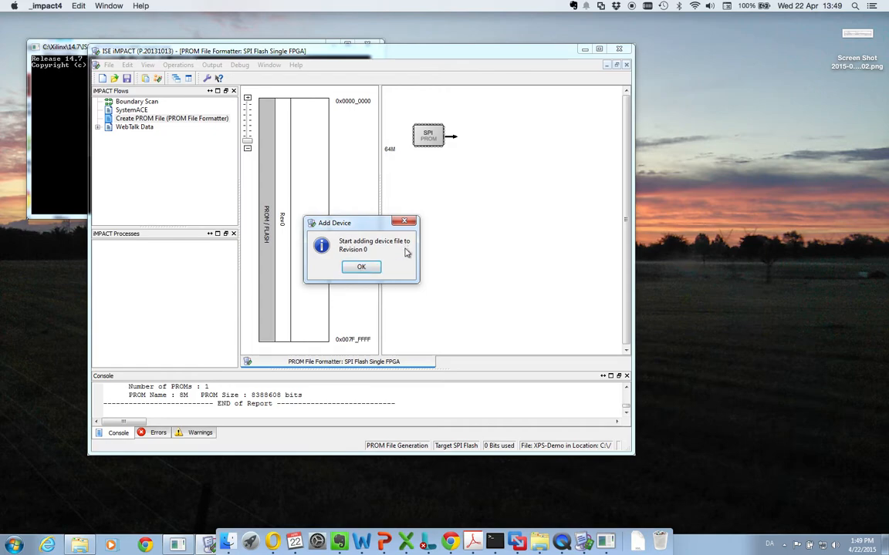
- Add download.bit from Temp\Recording_XPS_MicroBlaze\implementation as the only device file
click(361, 266)
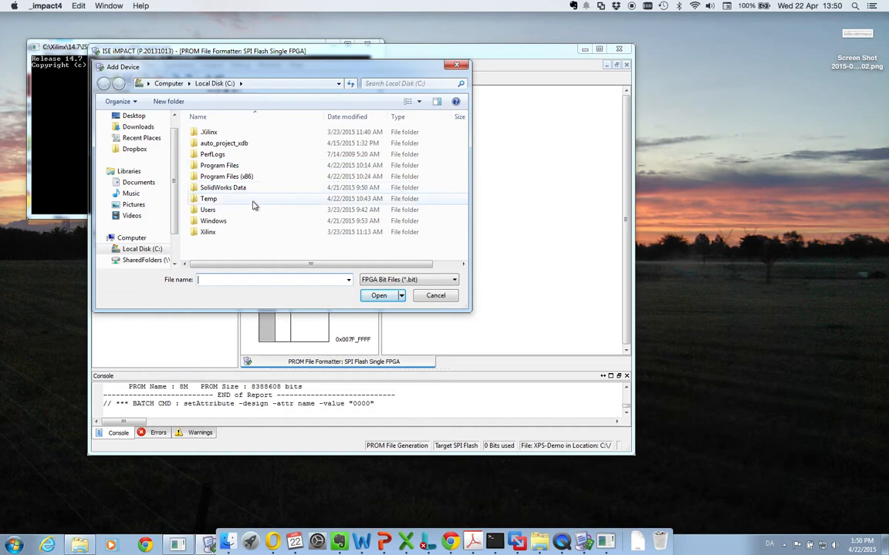
double_click(208, 198)
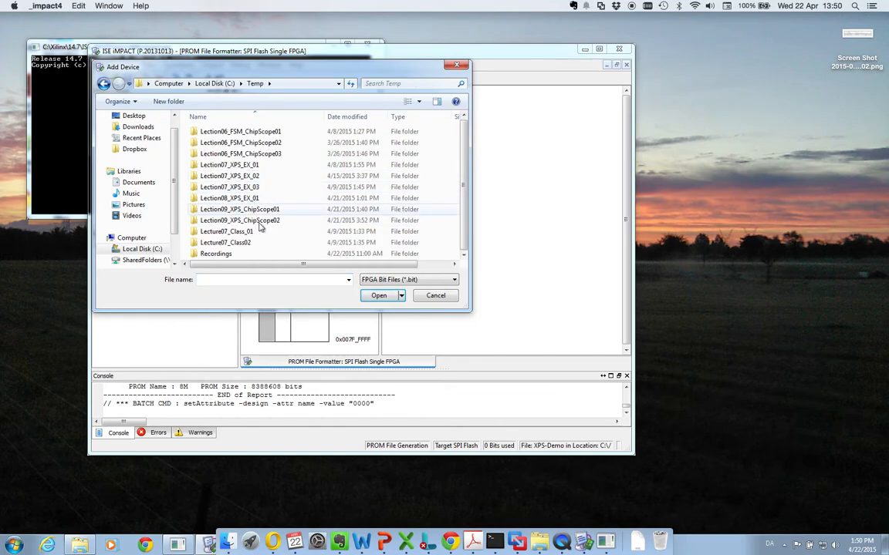
double_click(216, 253)
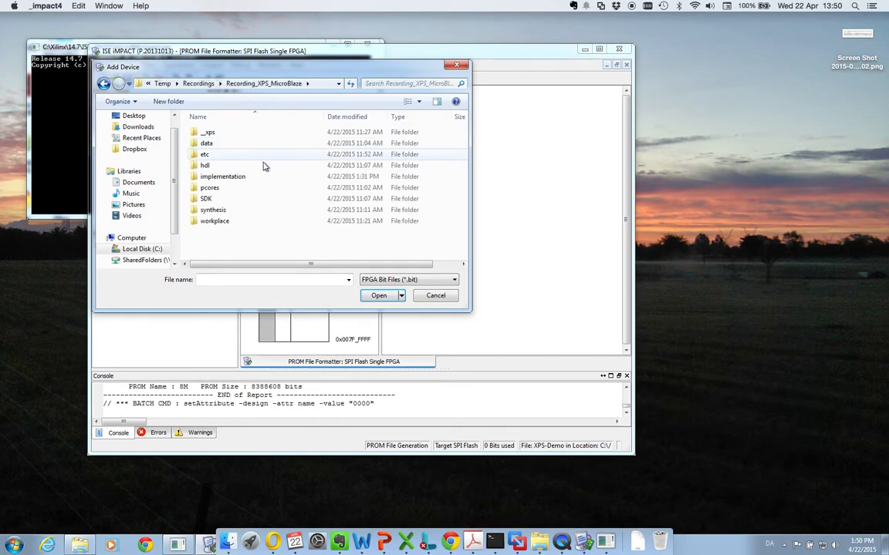
double_click(222, 176)
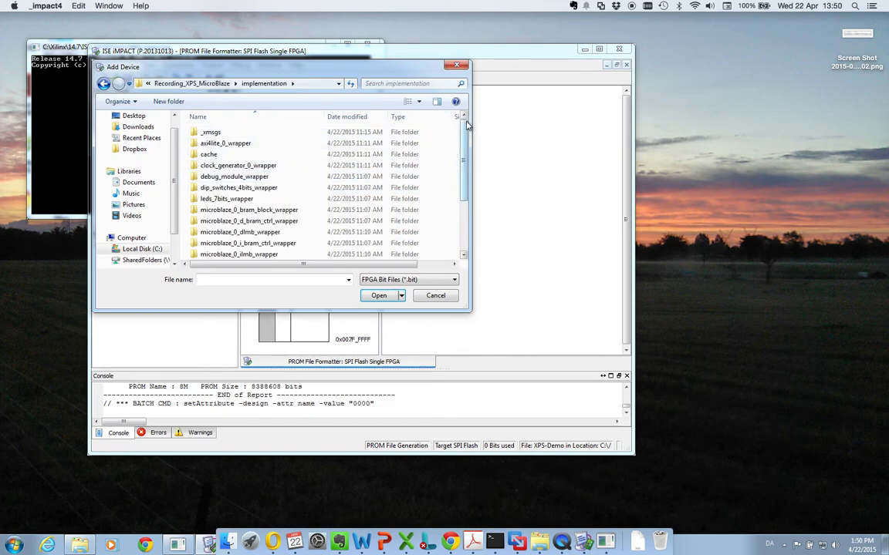
scroll(down, 3)
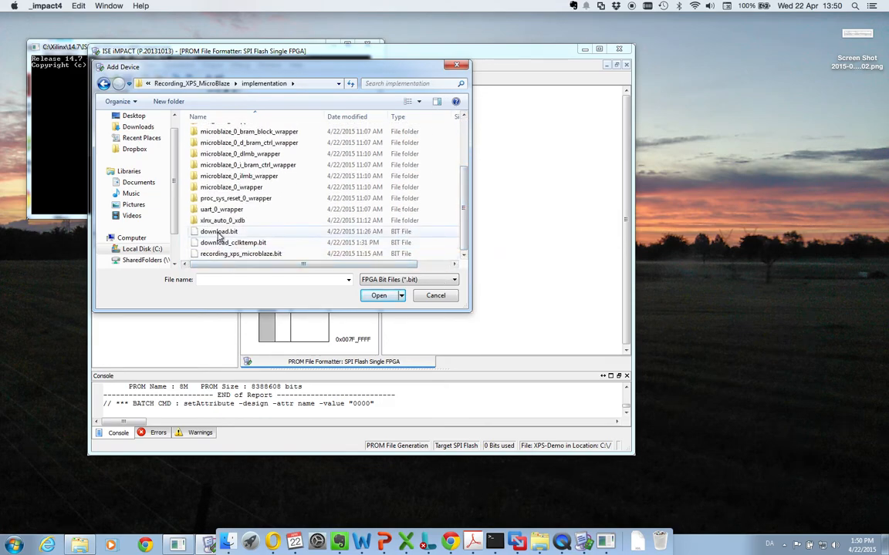
click(219, 232)
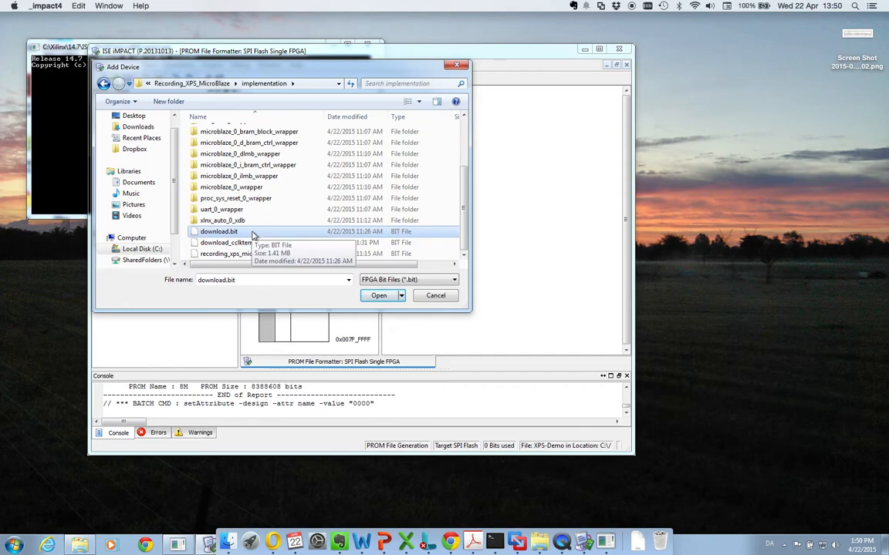
click(378, 295)
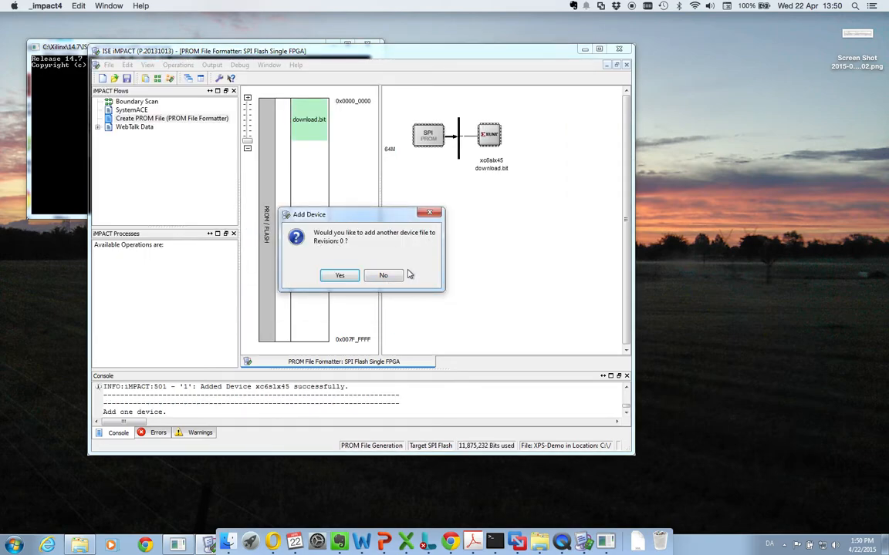
click(383, 275)
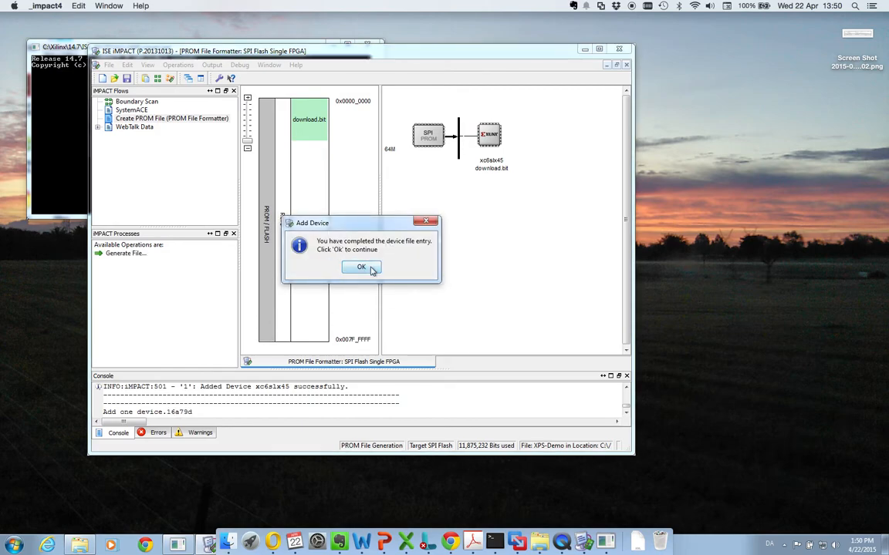
click(360, 267)
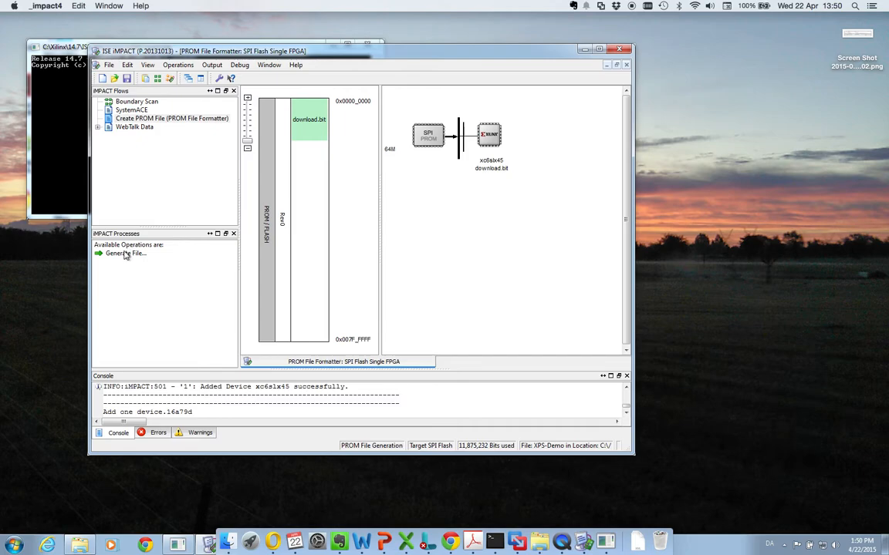
- Run Generate File to produce the XPS-Demo PROM files in C:\
click(125, 253)
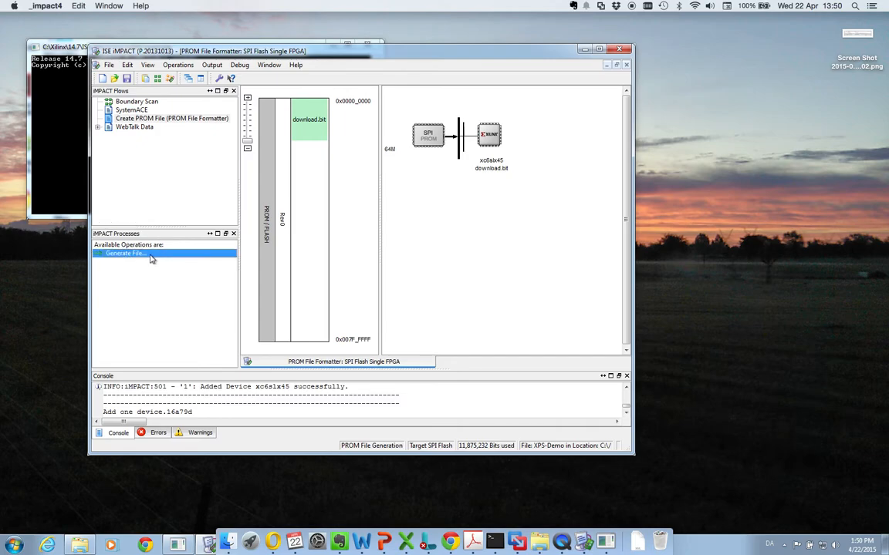
double_click(125, 253)
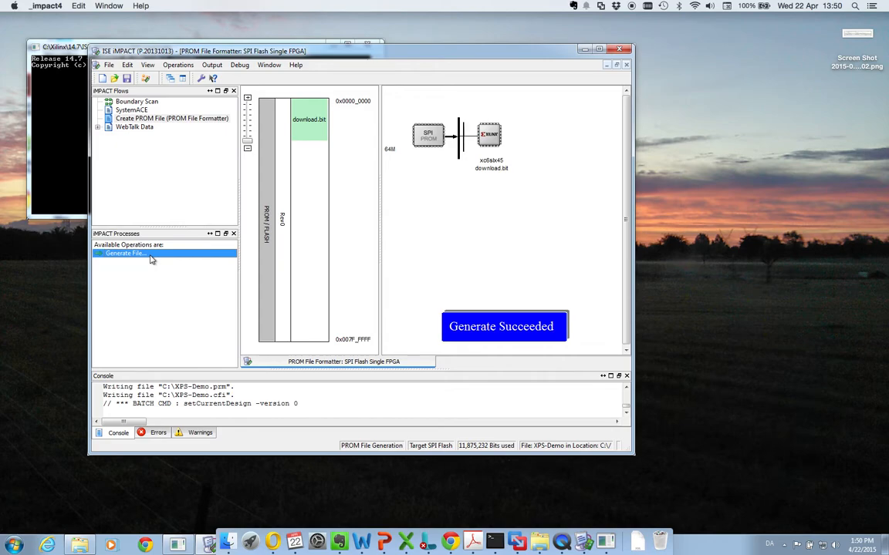
mouse_move(501, 298)
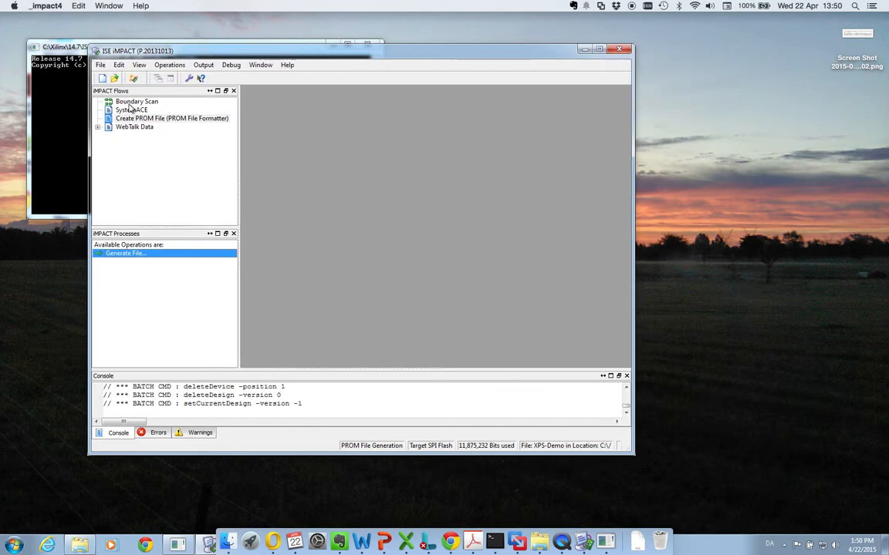
- Open Boundary Scan and initialize the JTAG chain, dismissing the error and properties dialogs
click(137, 101)
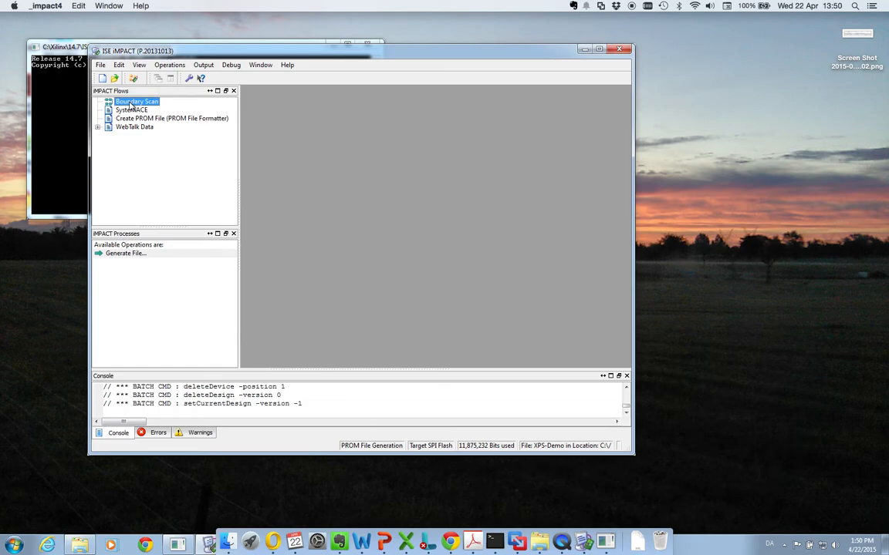
double_click(136, 101)
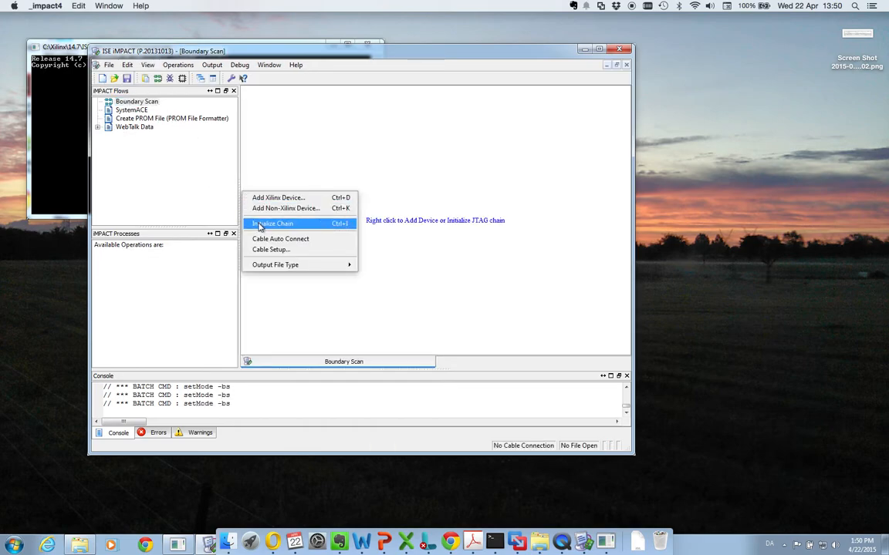
click(273, 223)
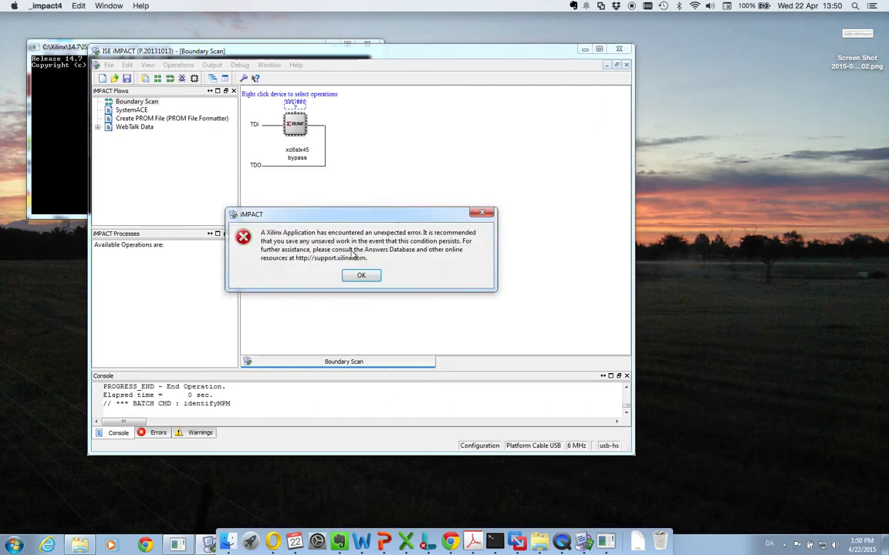
click(360, 276)
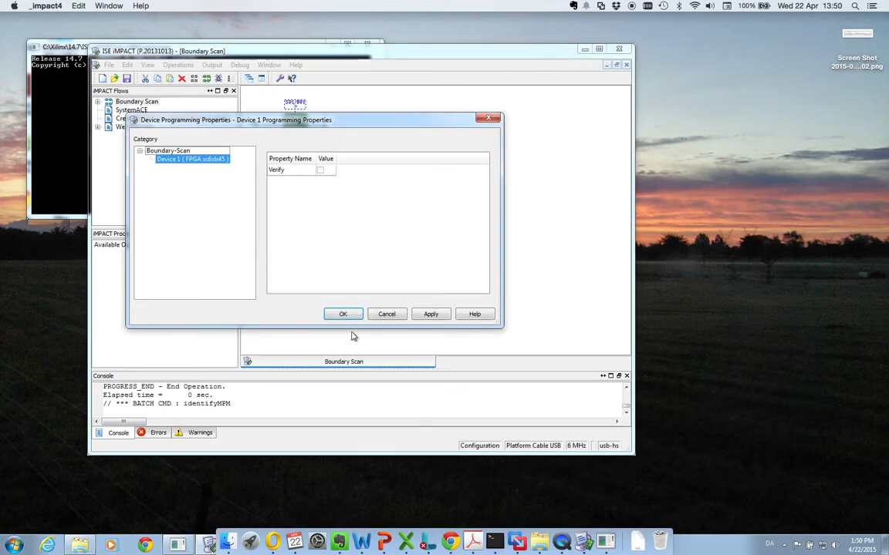
click(342, 314)
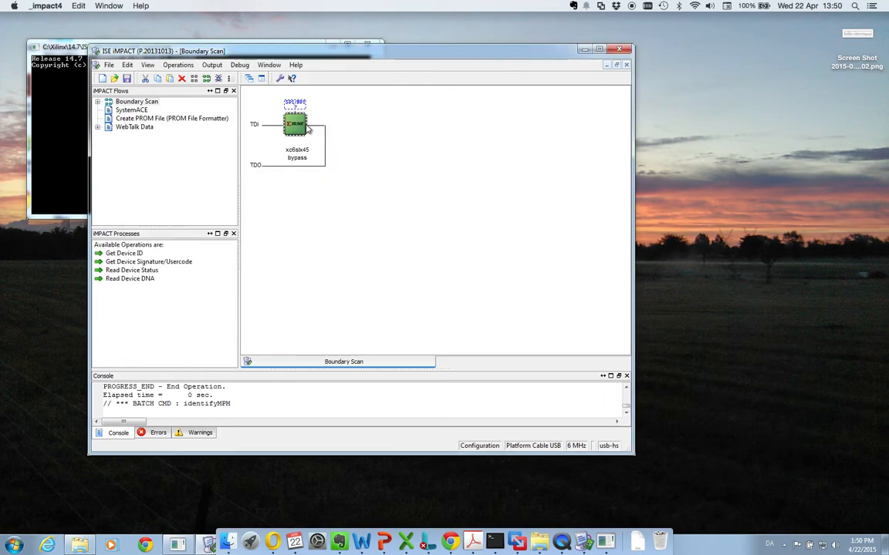
mouse_move(308, 129)
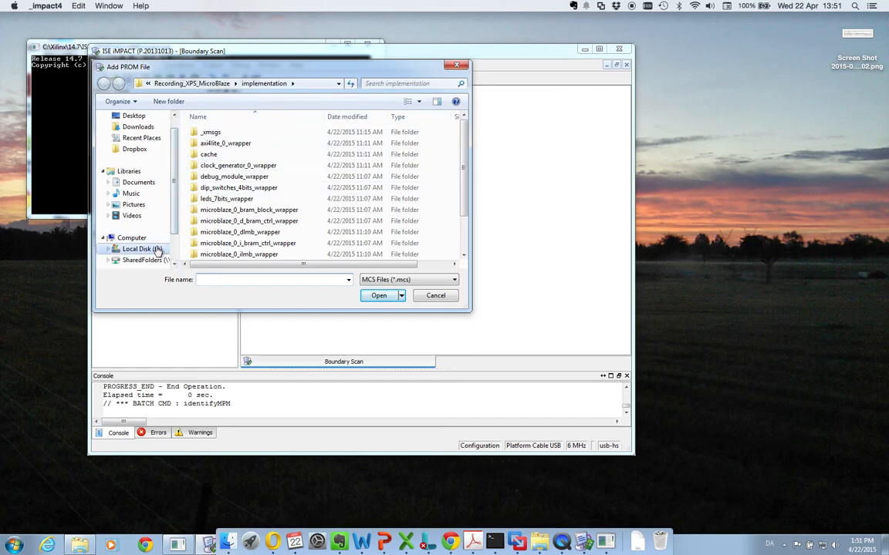
- Load XPS-Demo.mcs from Local Disk (C:) as the PROM file
click(142, 249)
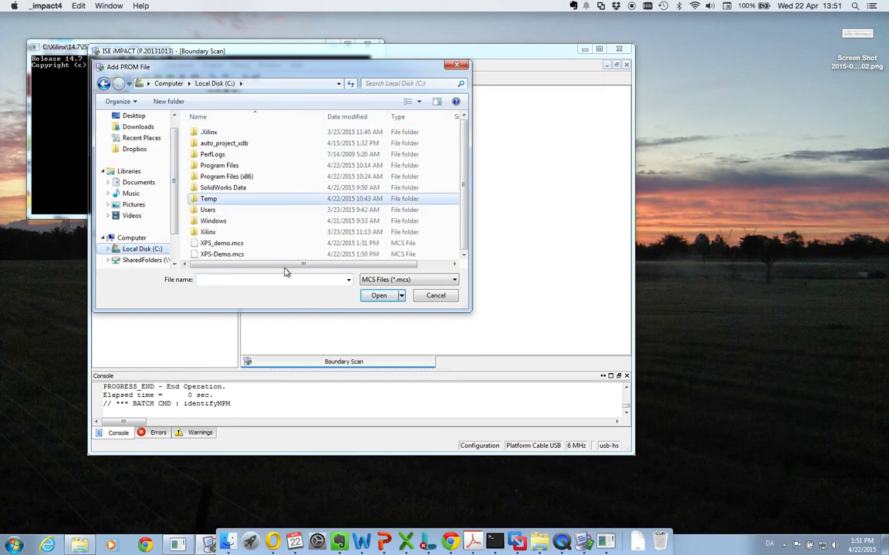
click(222, 254)
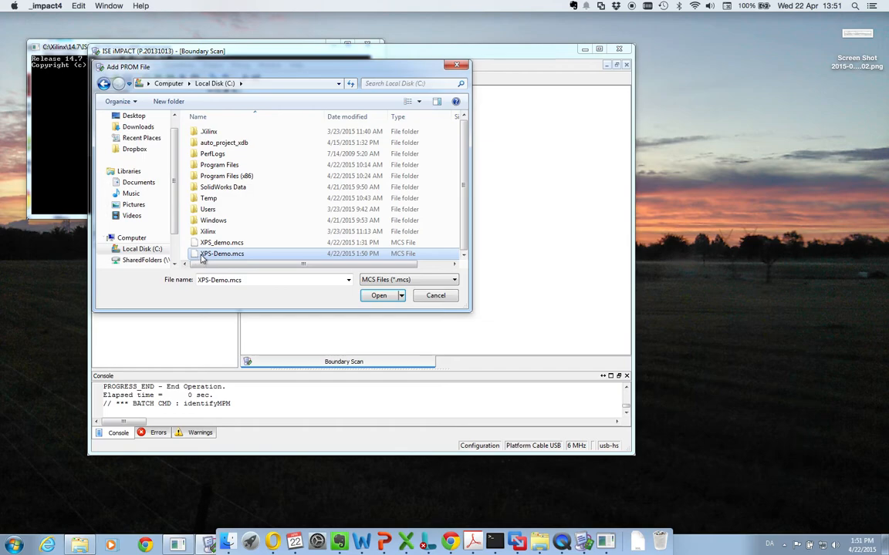
mouse_move(231, 254)
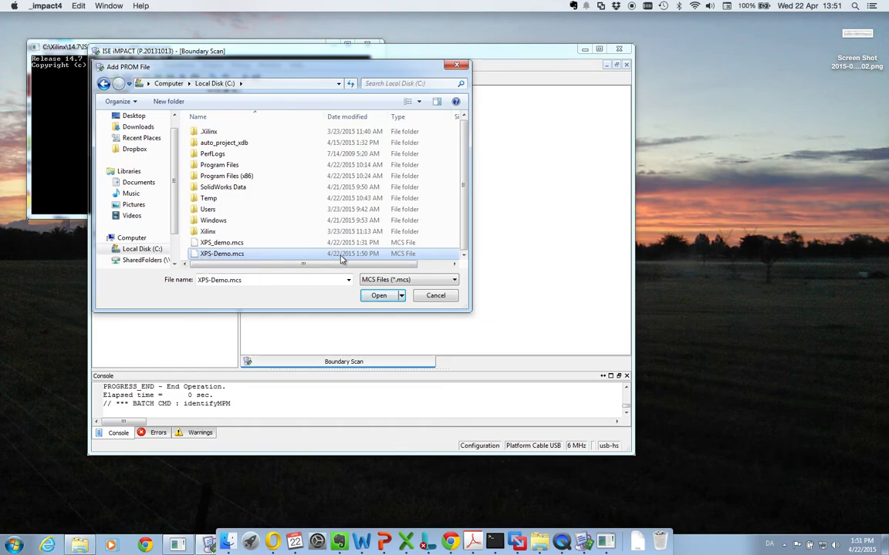
click(378, 295)
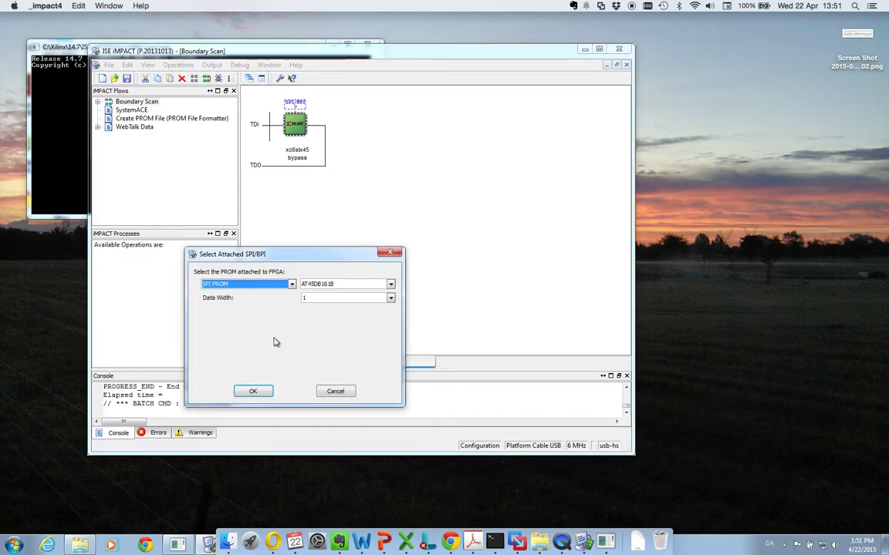
mouse_move(322, 276)
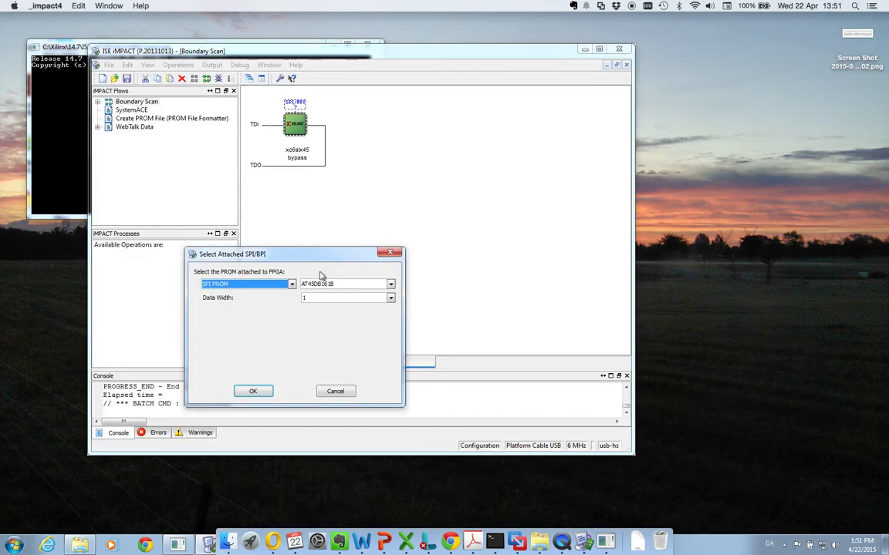
- Select W25Q64FV as the SPI flash part attached to the xc6slx45
click(390, 283)
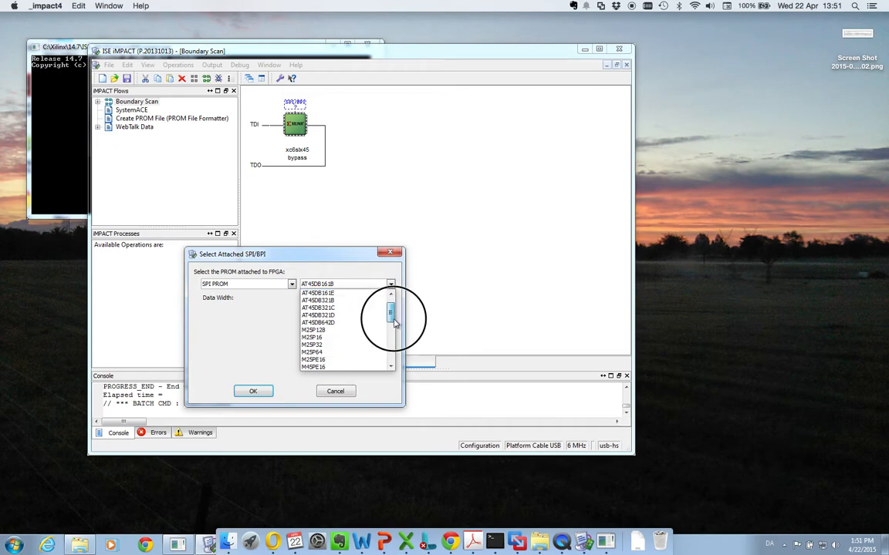
click(316, 284)
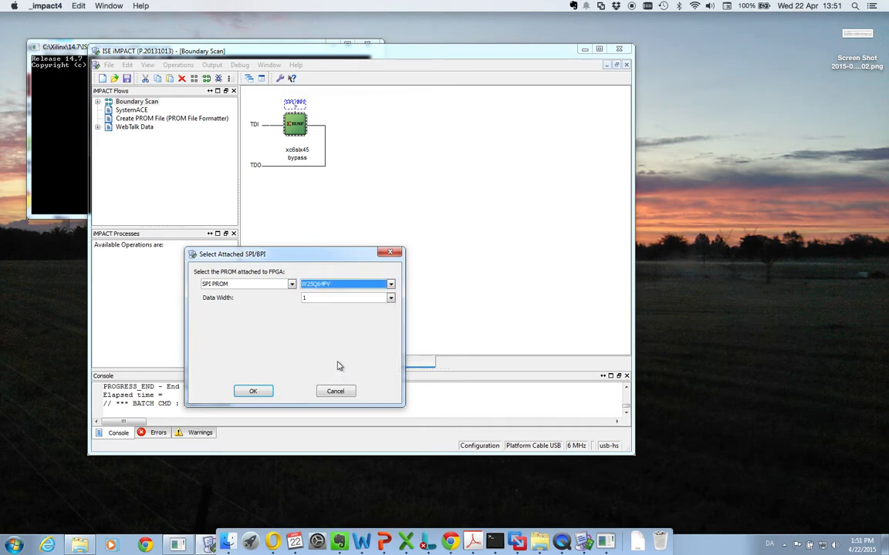
mouse_move(256, 434)
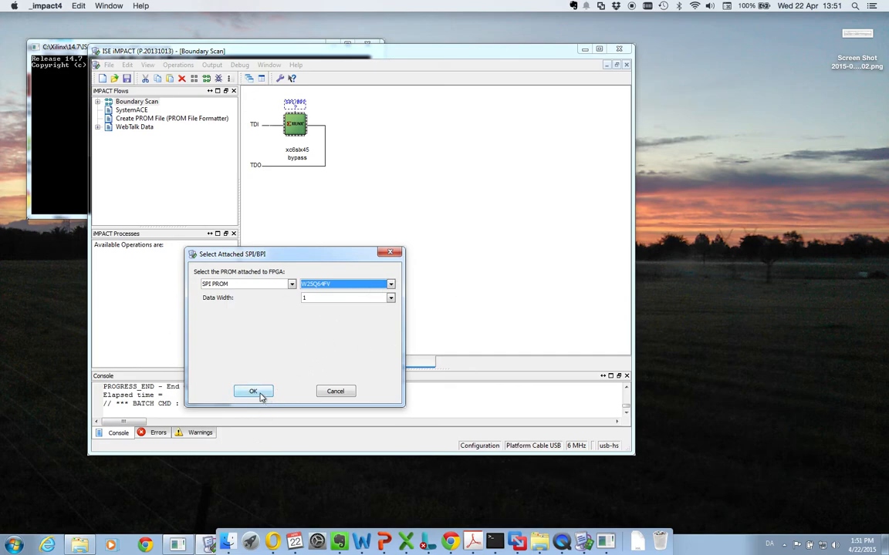
click(253, 391)
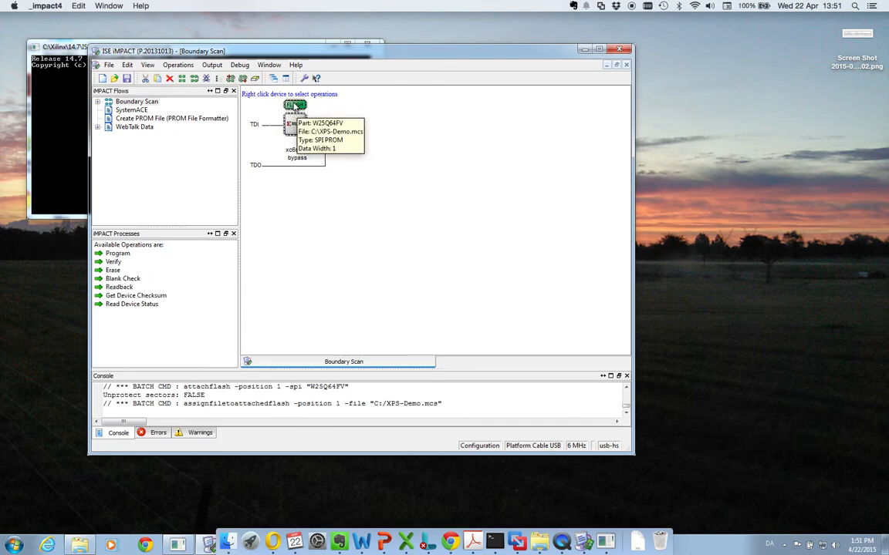
- Program the attached W25Q64FV flash with XPS-Demo.mcs using default programming properties
right_click(296, 106)
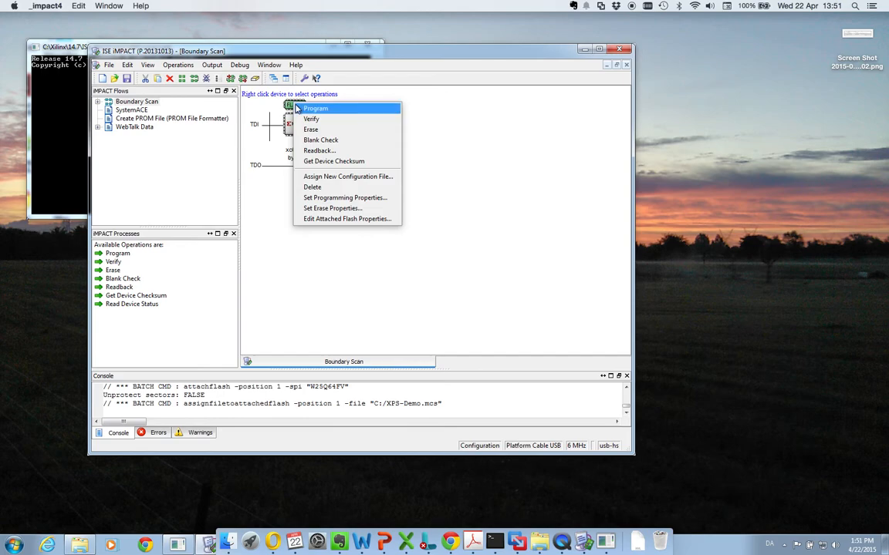
click(345, 197)
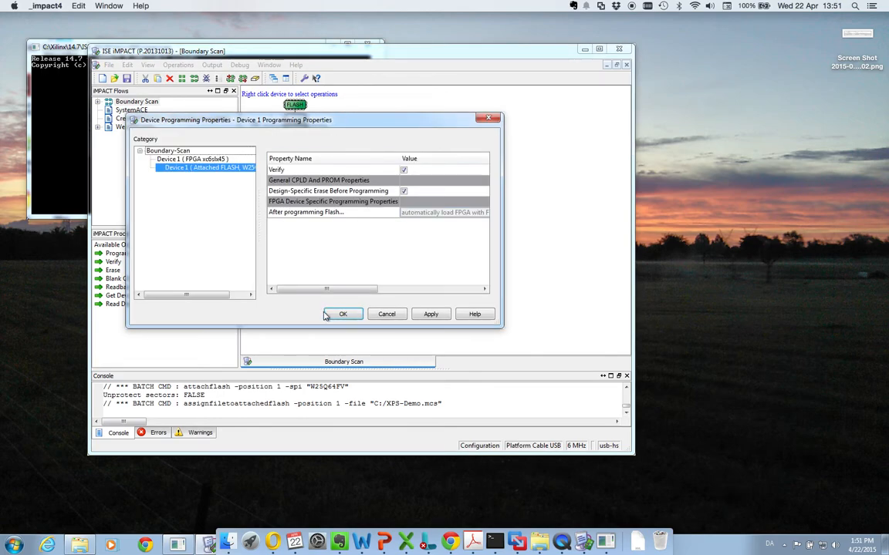
click(343, 314)
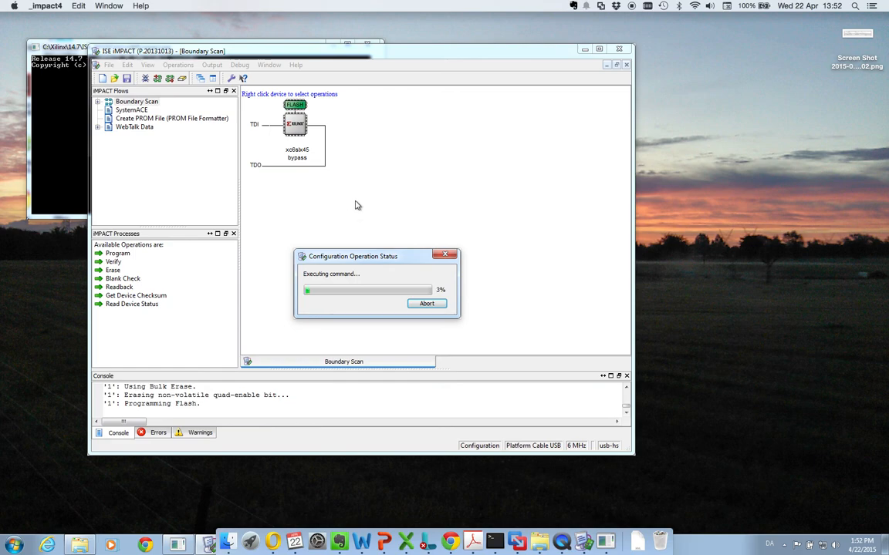
mouse_move(629, 23)
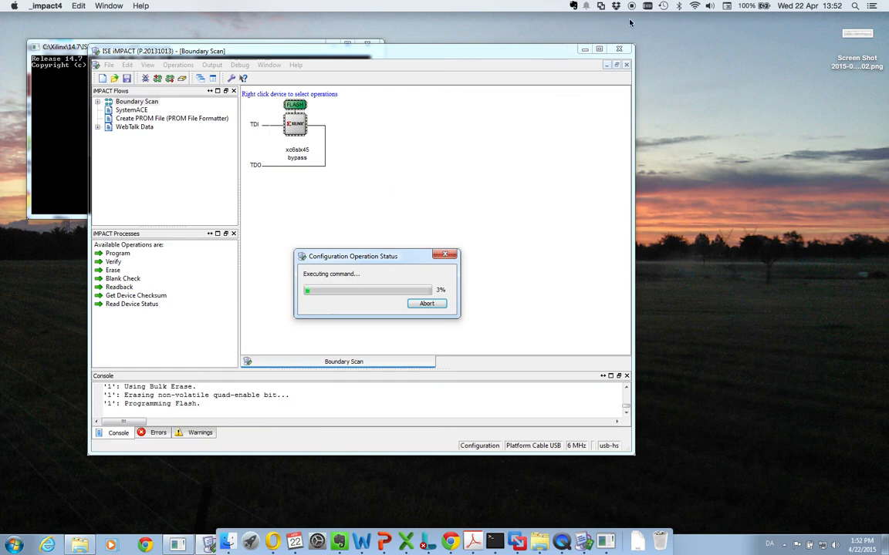